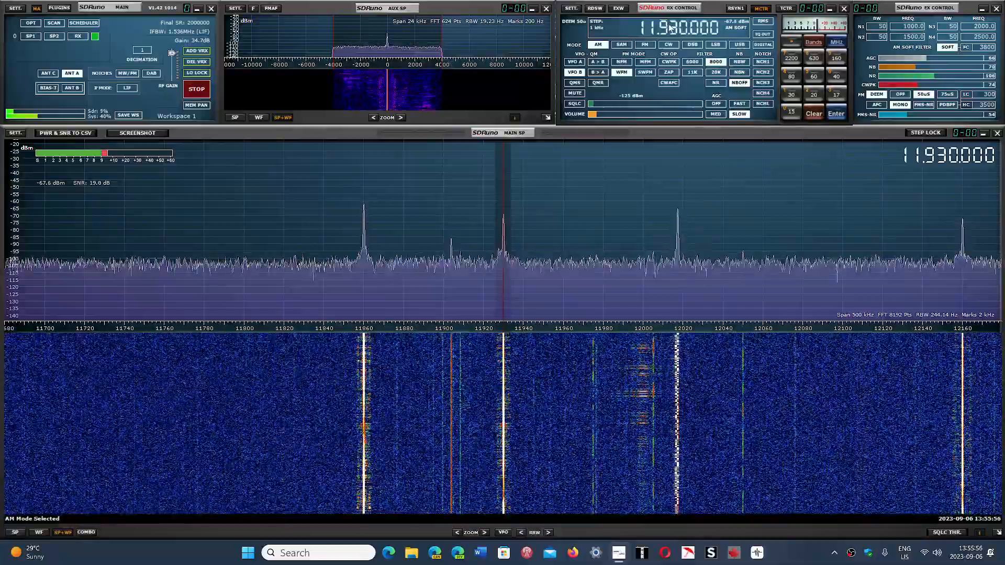
Step: Retune the AM receiver from 11.930 MHz to 1150 kHz, landing on the medium-wave band
click(673, 27)
text(1.150000)
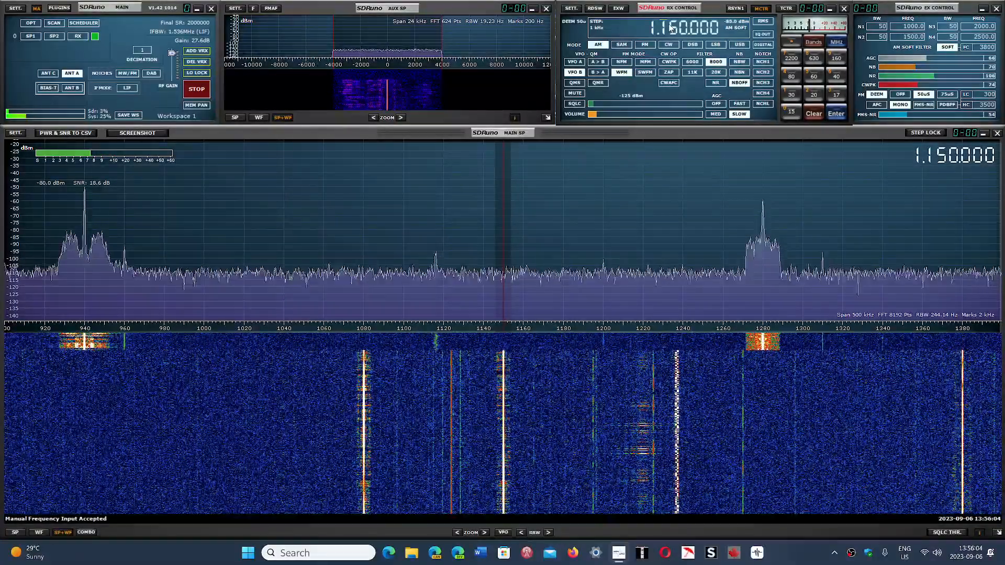
click(673, 27)
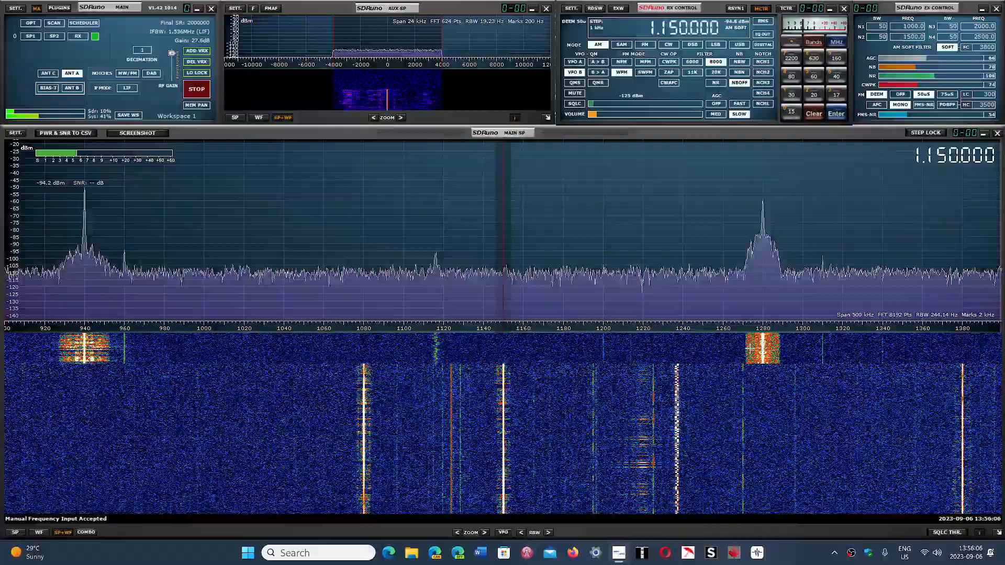